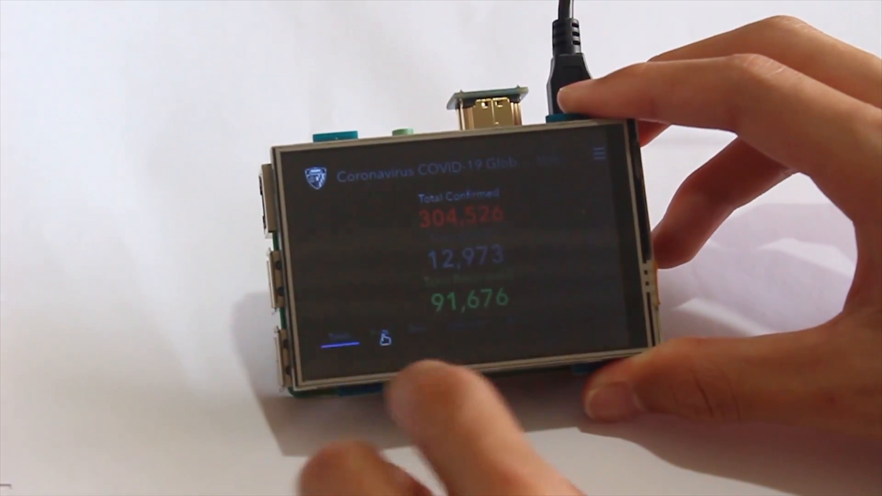
Show the Confirmed per Country/Region list in place of the global totals.
click(404, 337)
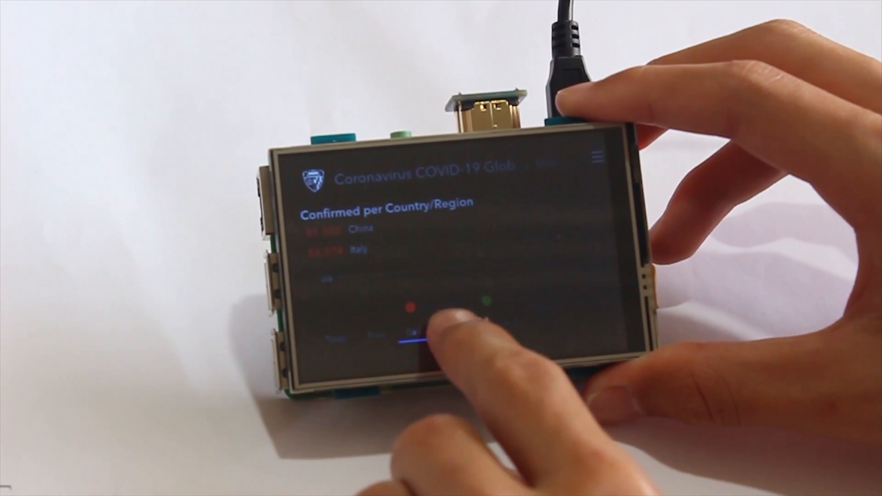